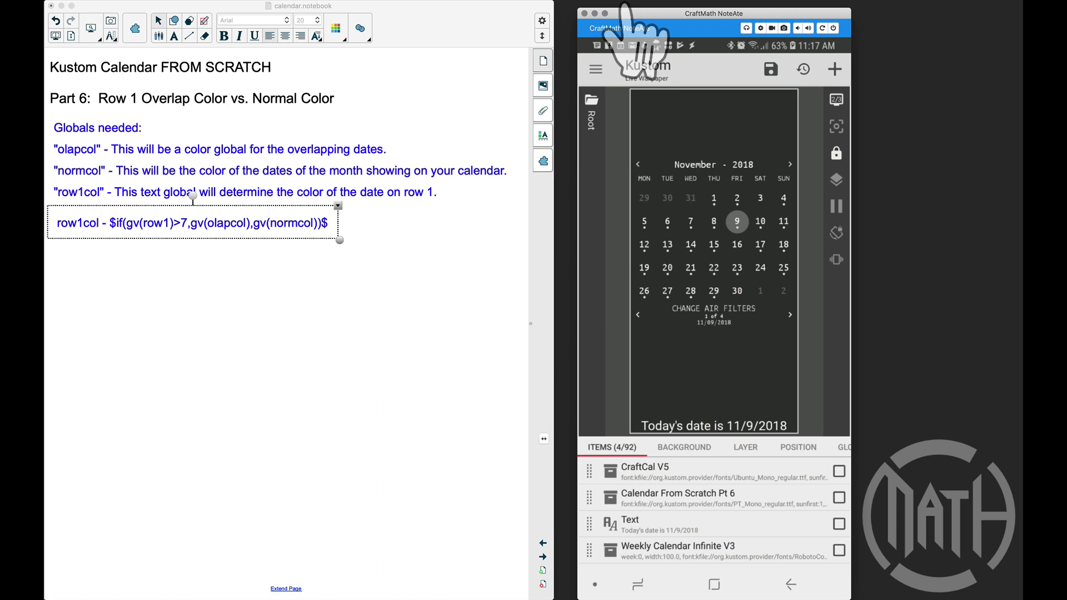
mouse_move(193, 136)
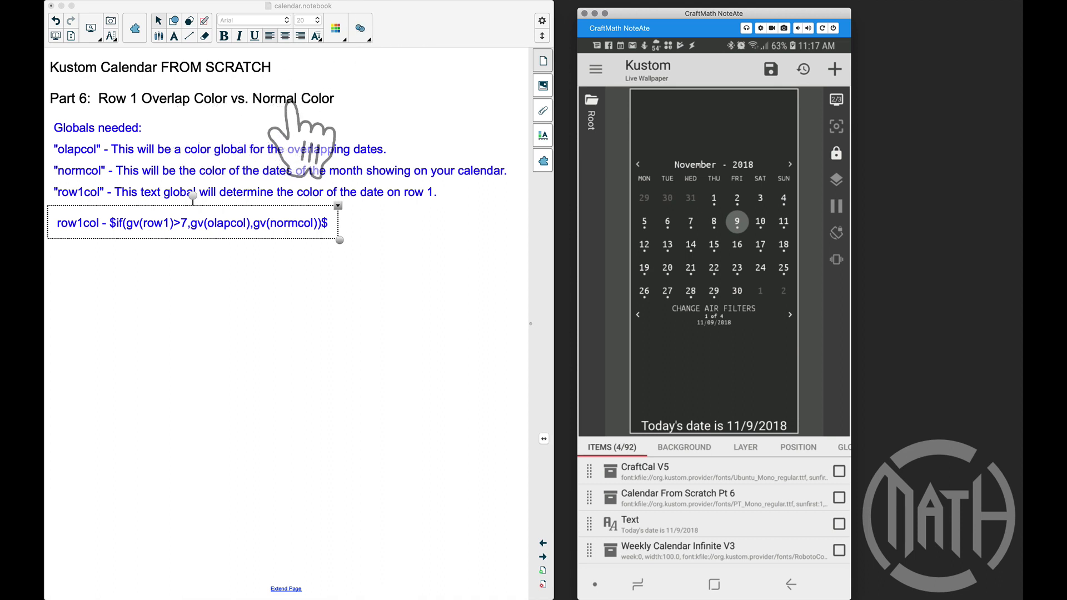
mouse_move(693, 241)
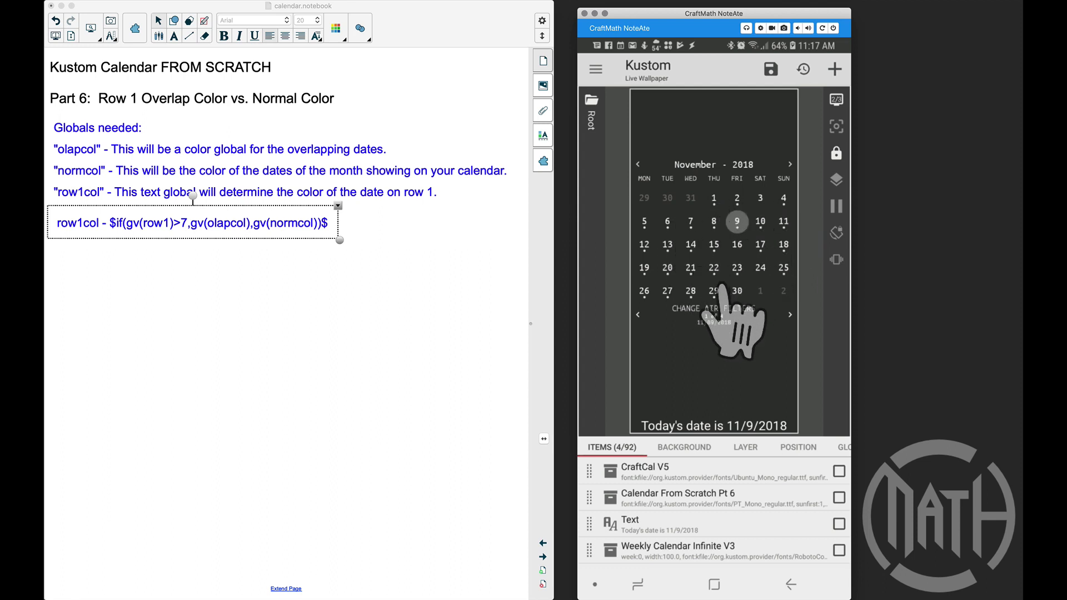
mouse_move(664, 241)
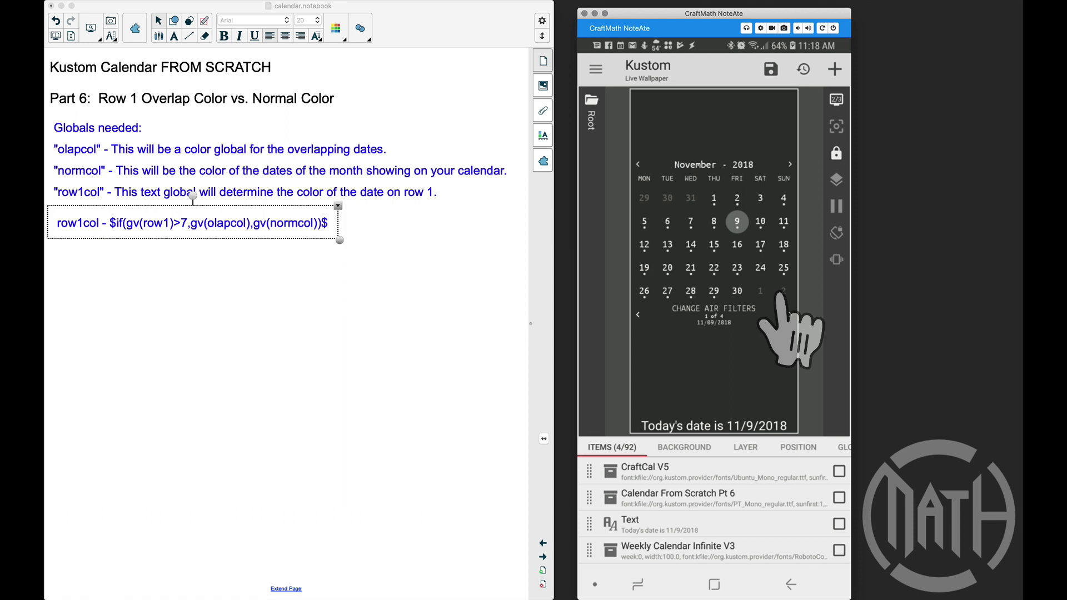
mouse_move(732, 238)
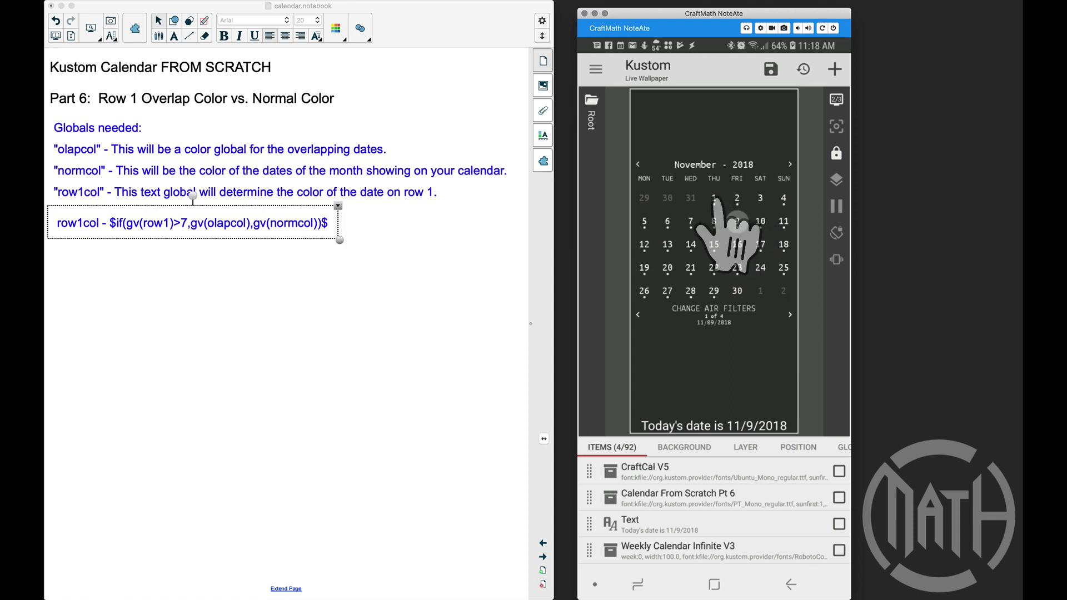
mouse_move(721, 225)
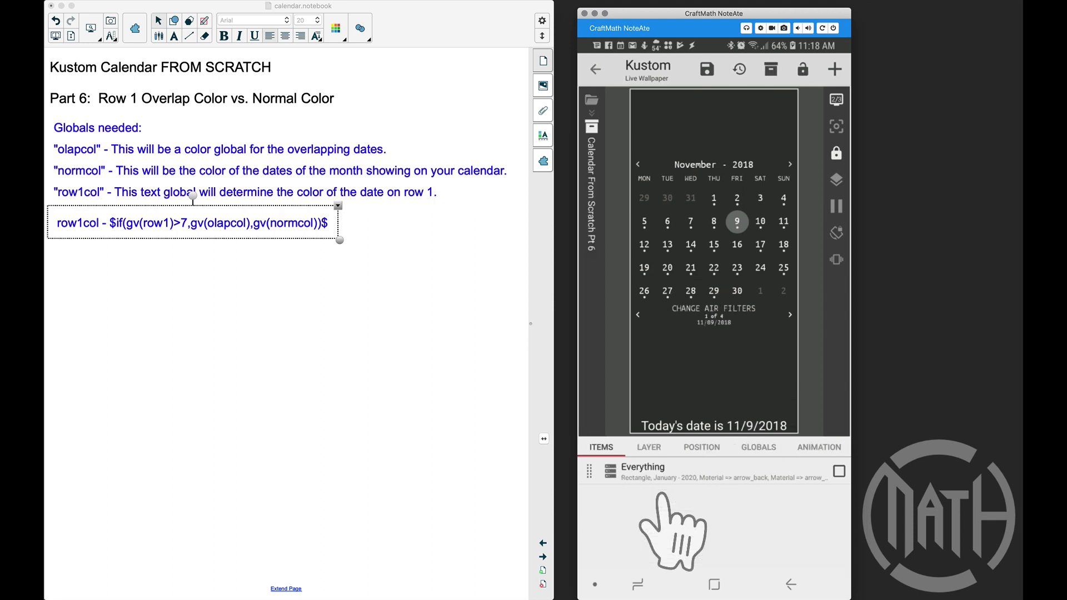
mouse_move(748, 484)
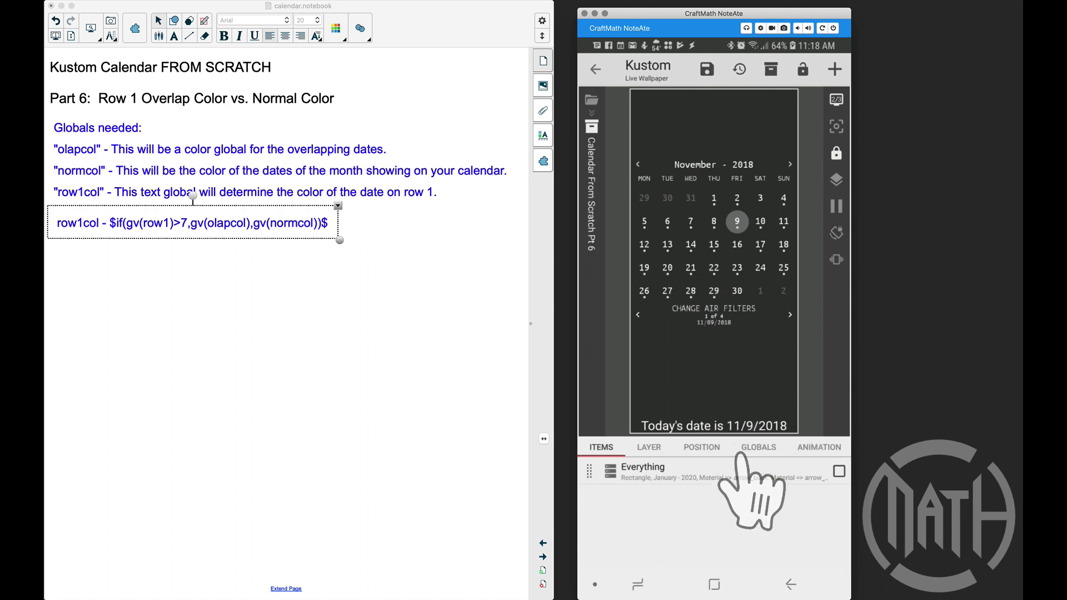
- Show the calendar's globals list down to the row1, olapcol, normcol and row1col entries
click(757, 447)
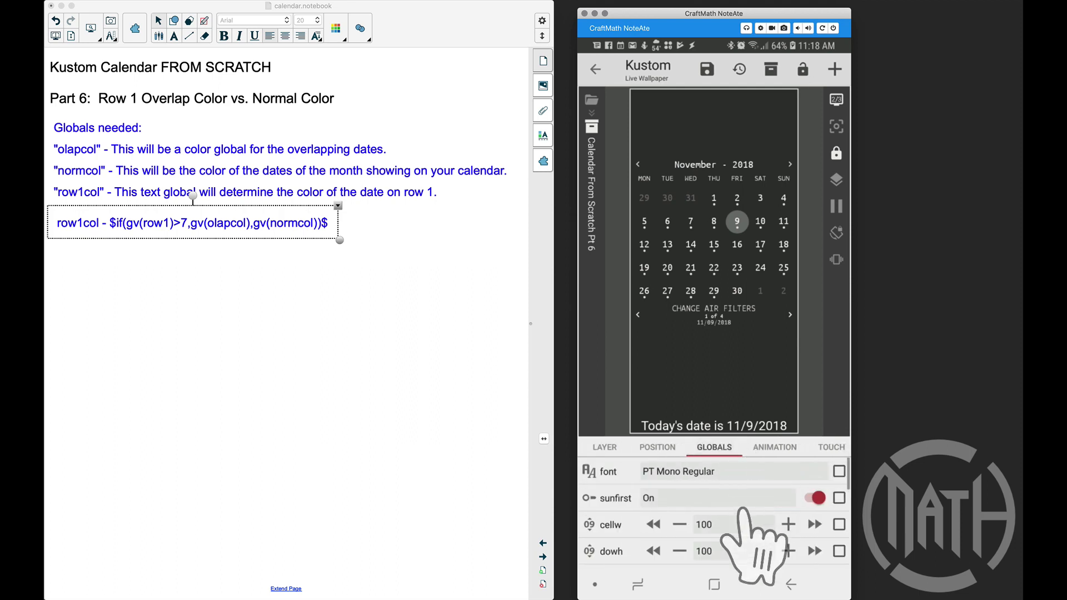
scroll(down, 3)
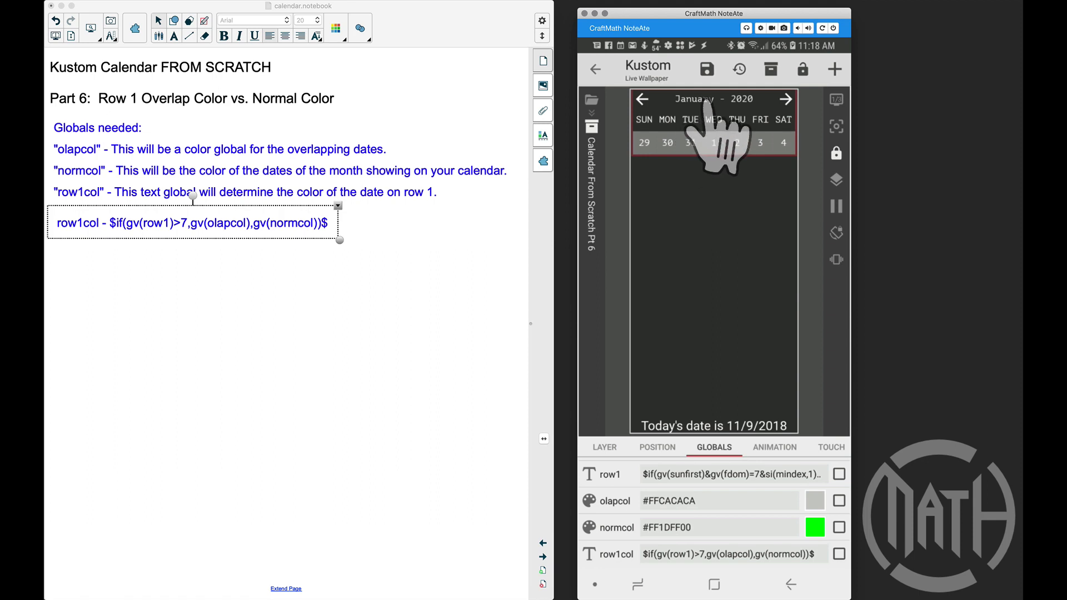
- Bring the row1col formula into the editor, previewing the gray #FFCACACA value
click(642, 99)
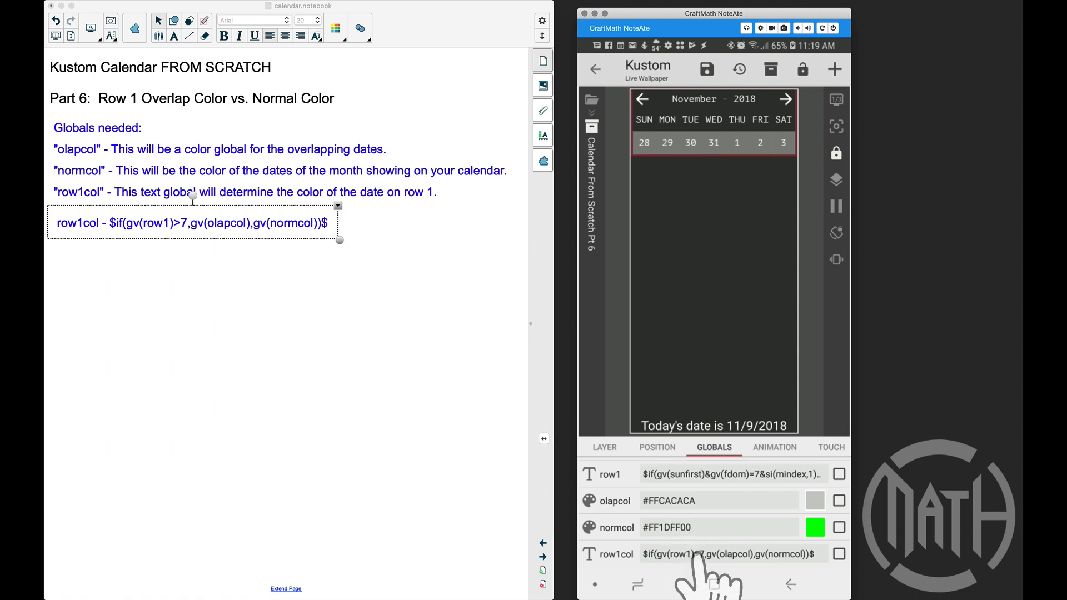
click(731, 554)
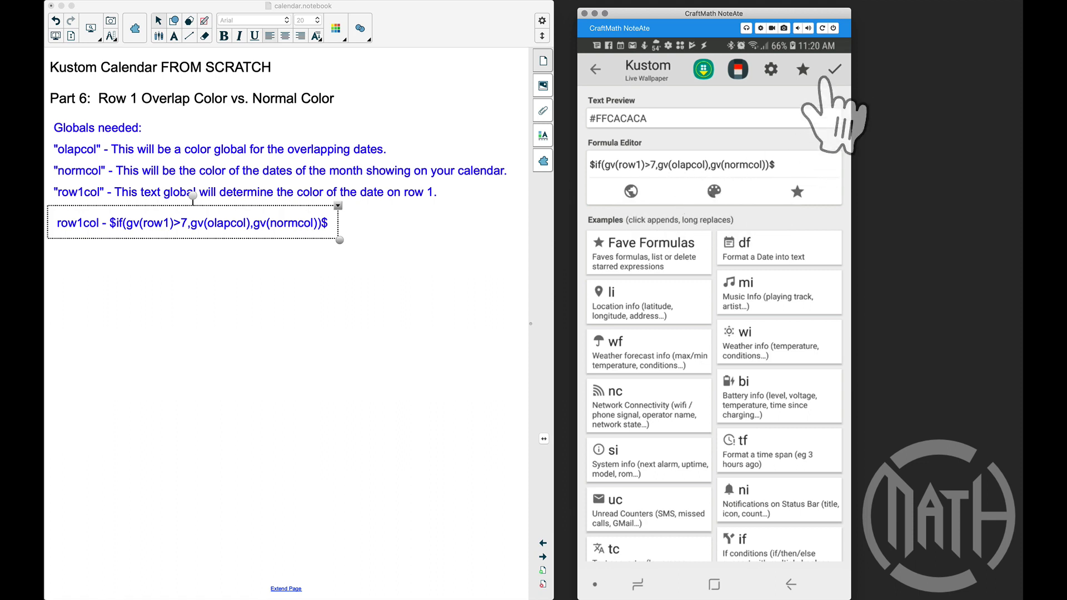
- Save the row1col formula and navigate into Row 1's Overlap Group shape for date 28
click(832, 69)
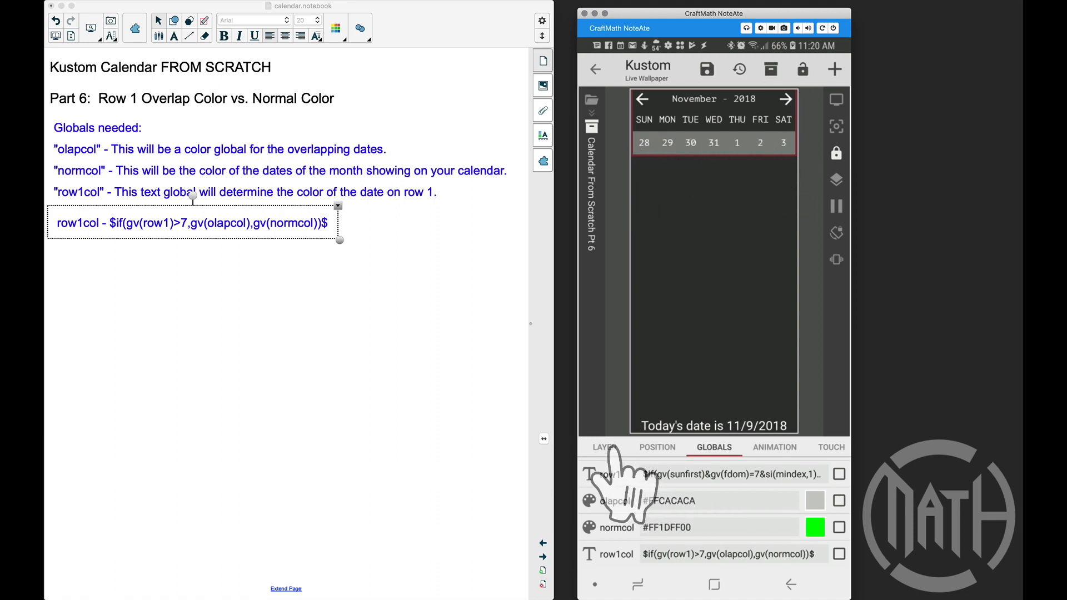
click(602, 447)
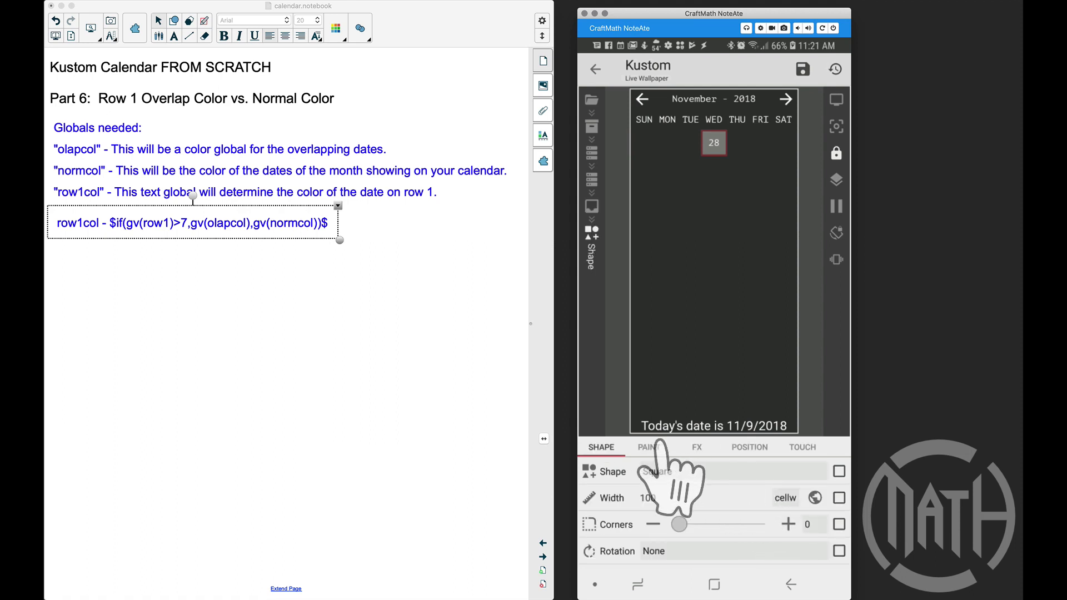
- Replace the square's fixed white fill with an empty colour formula in Paint
click(649, 447)
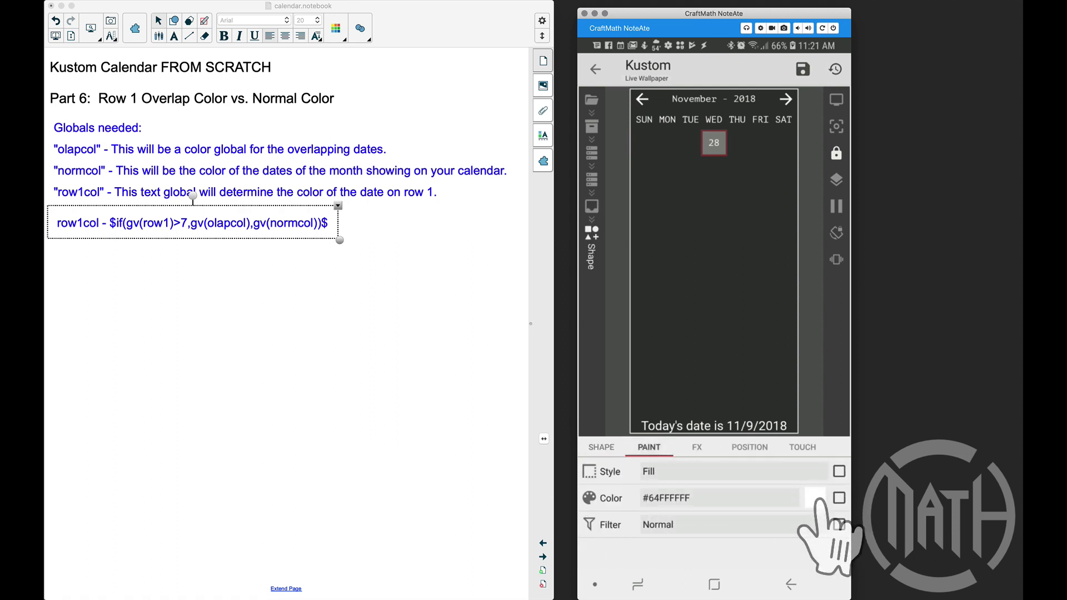
click(839, 498)
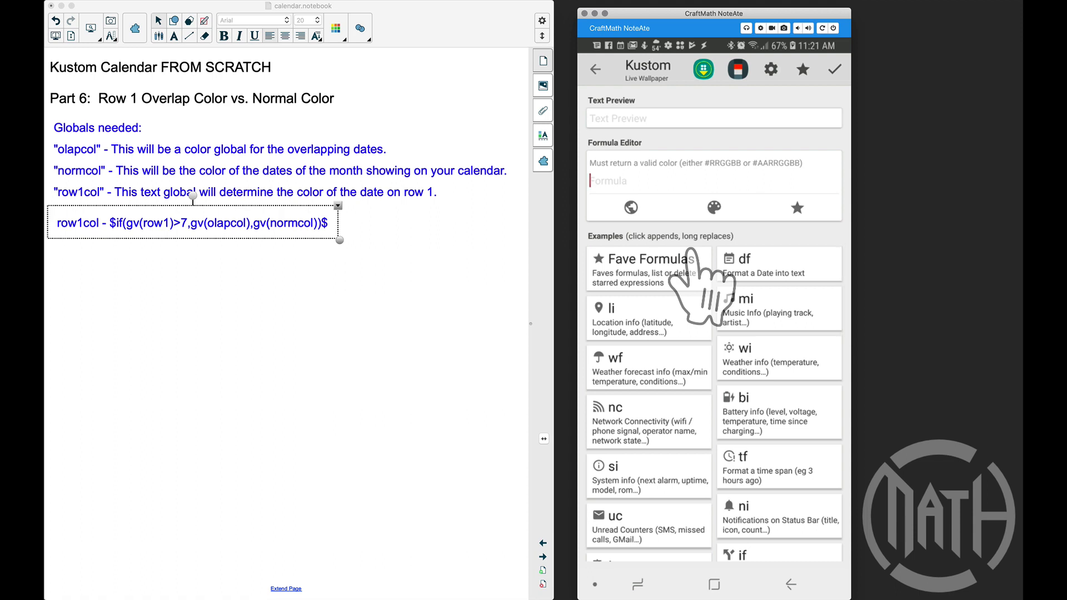
- Set the square's fill colour to $gv(row1col)$ and save it
text($gv(row)
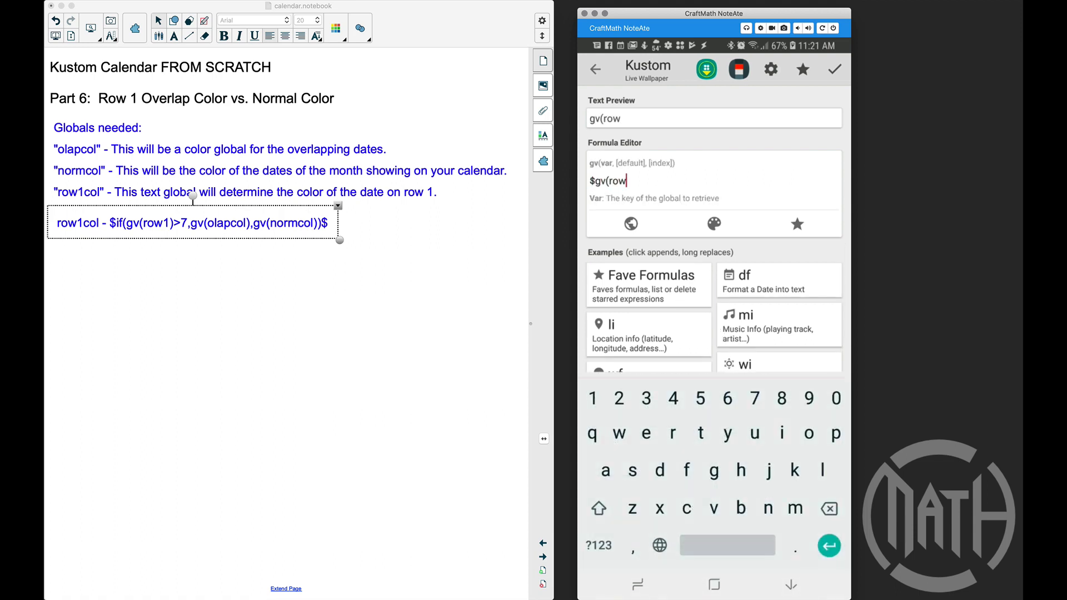
text(1col)$)
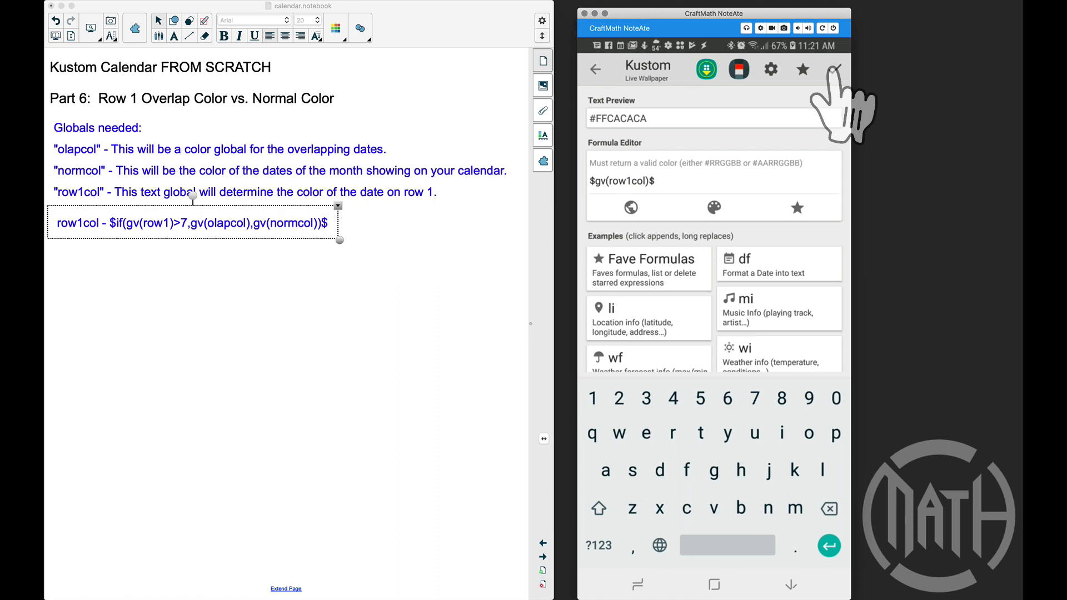
click(836, 69)
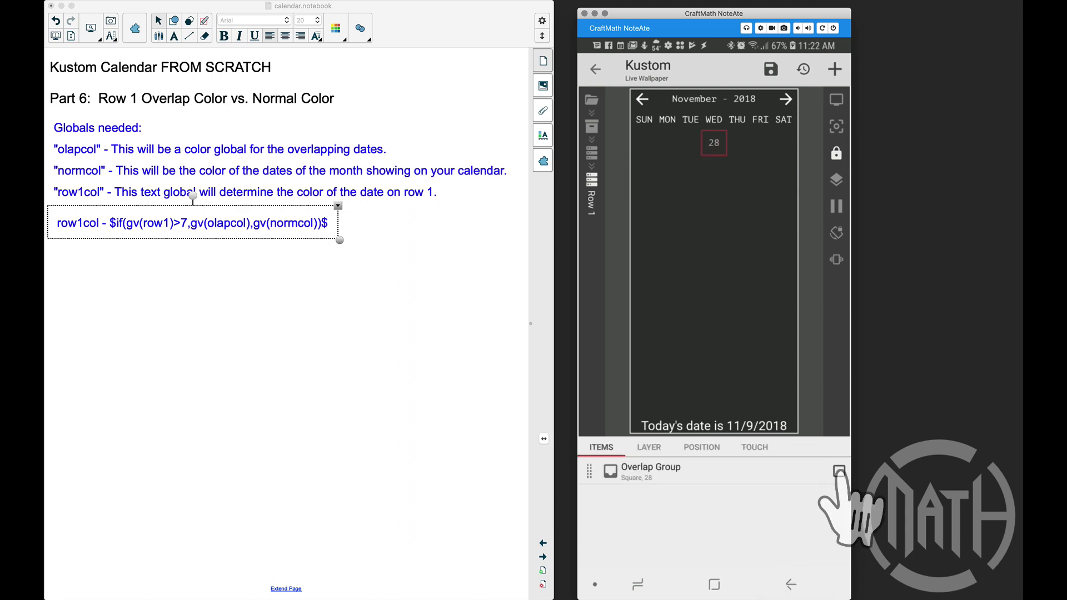
- Apply the row1col fill to the other overlap groups, return to globals and edit normcol's #FF1DFF00 colour
click(839, 472)
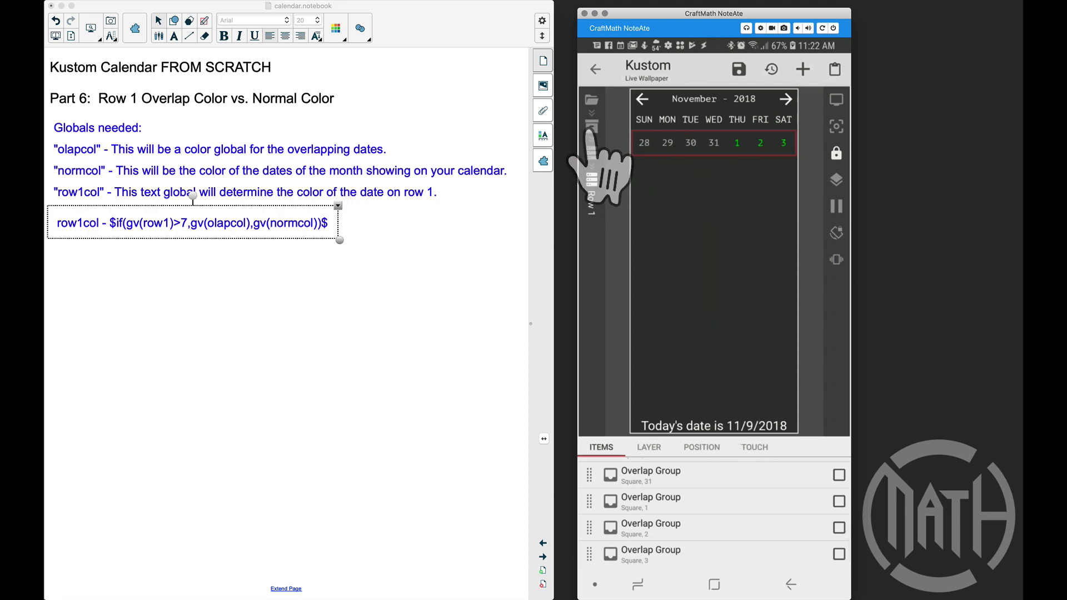
click(714, 447)
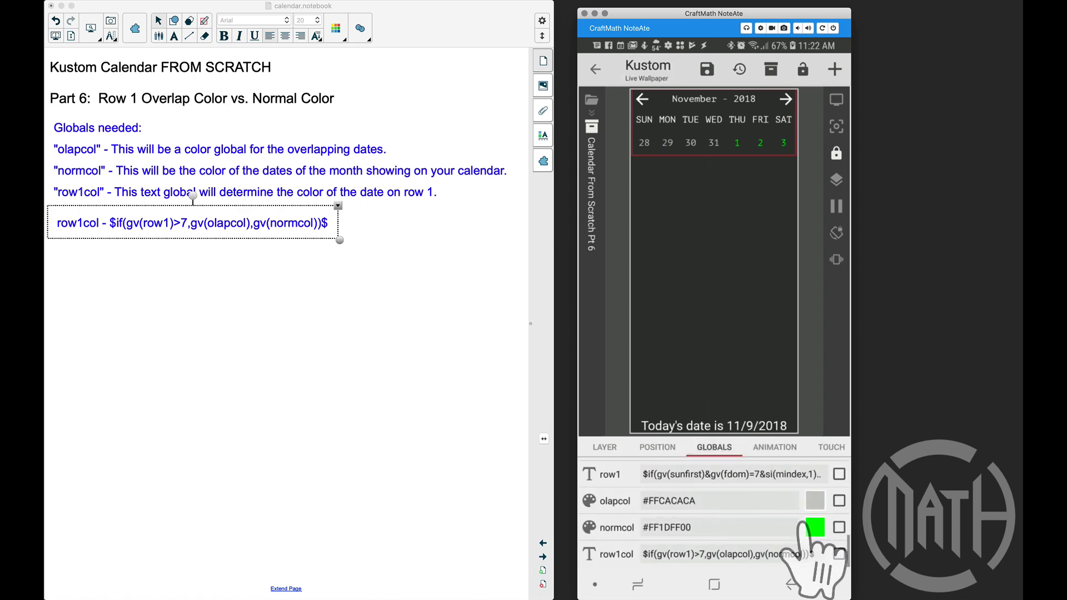
click(815, 527)
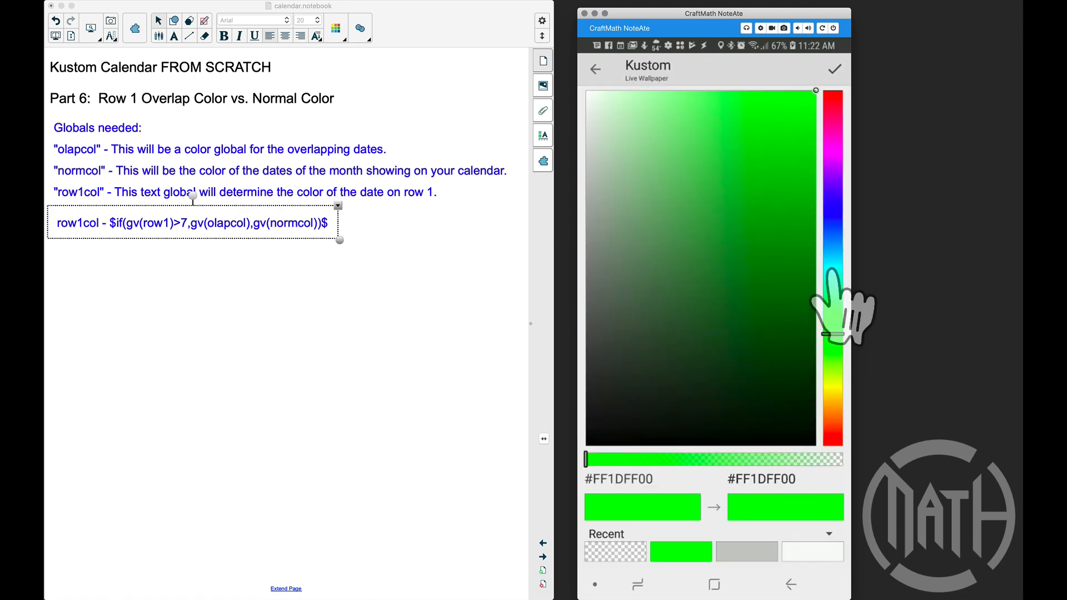